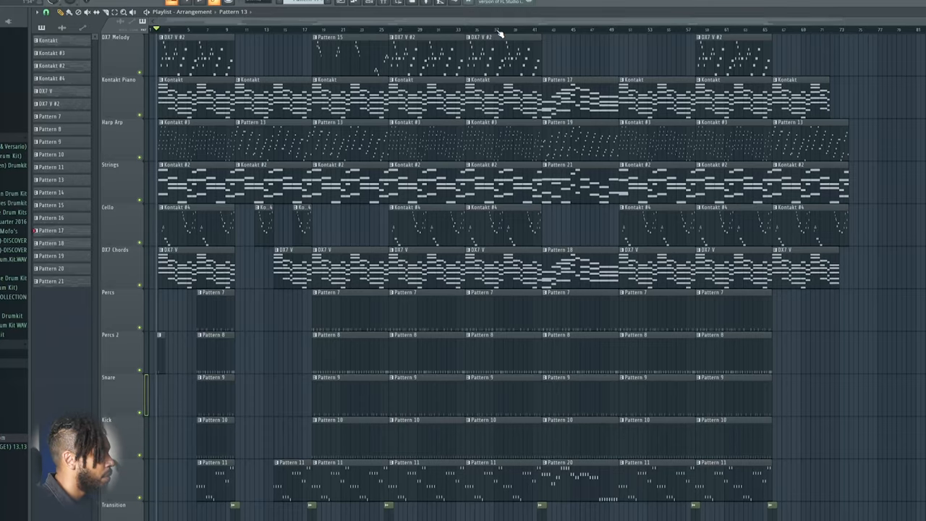
scroll(down, 3)
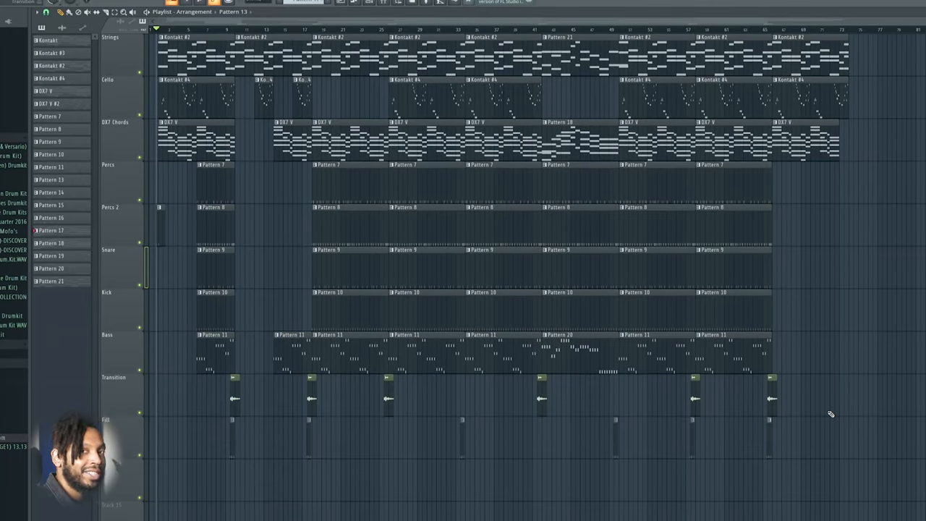